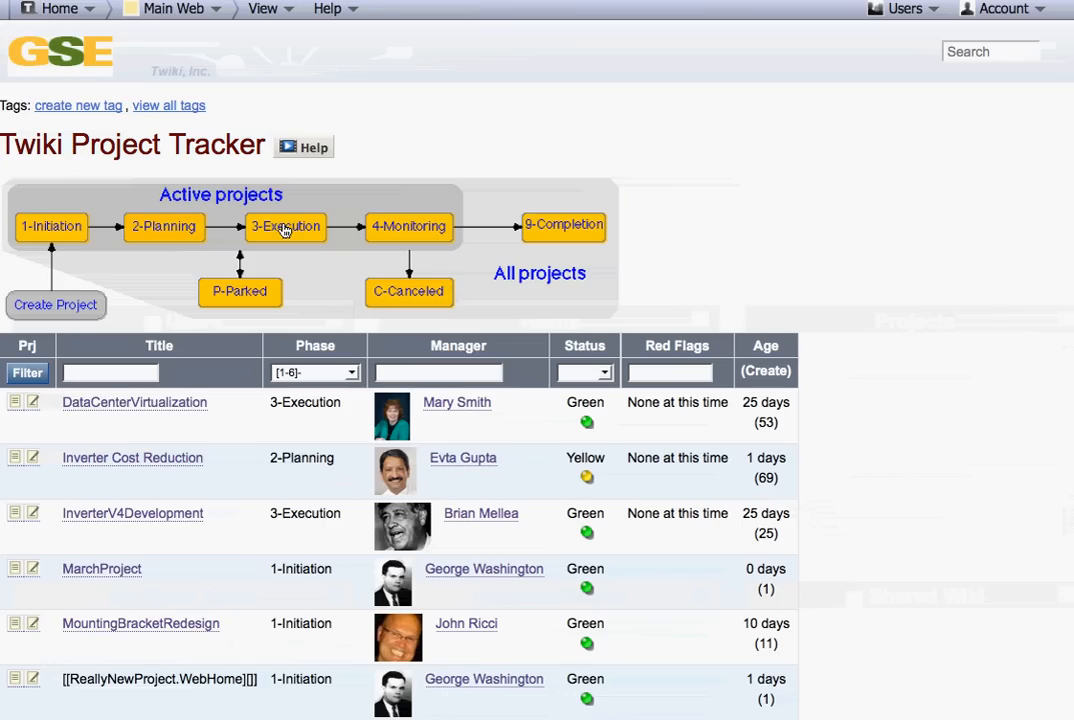
pyautogui.moveTo(78, 307)
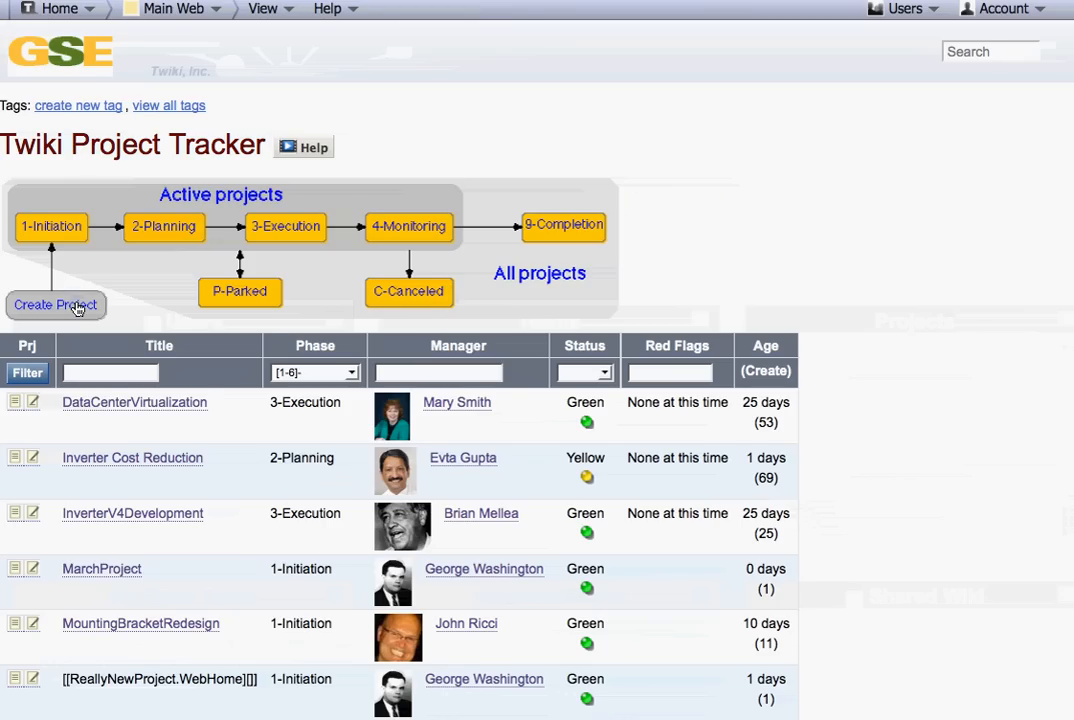
# Step: Start a new project titled 'MarchProjectNow' with description 'Describe' and George Washington as manager
pyautogui.click(56, 305)
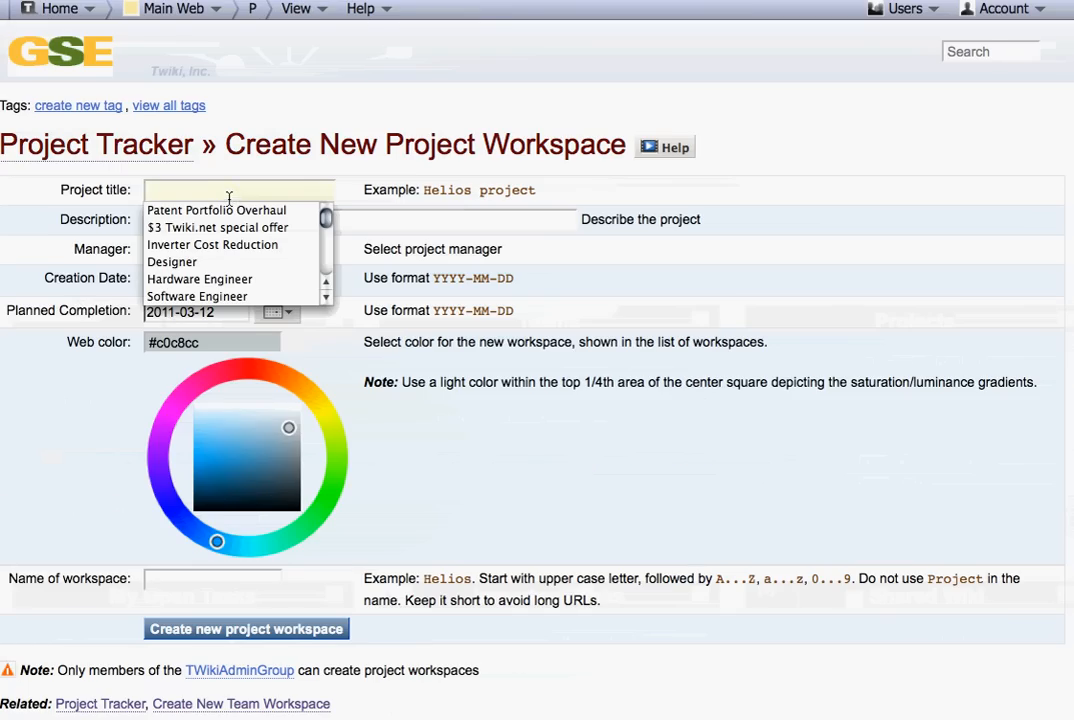
pyautogui.write('MarchProject')
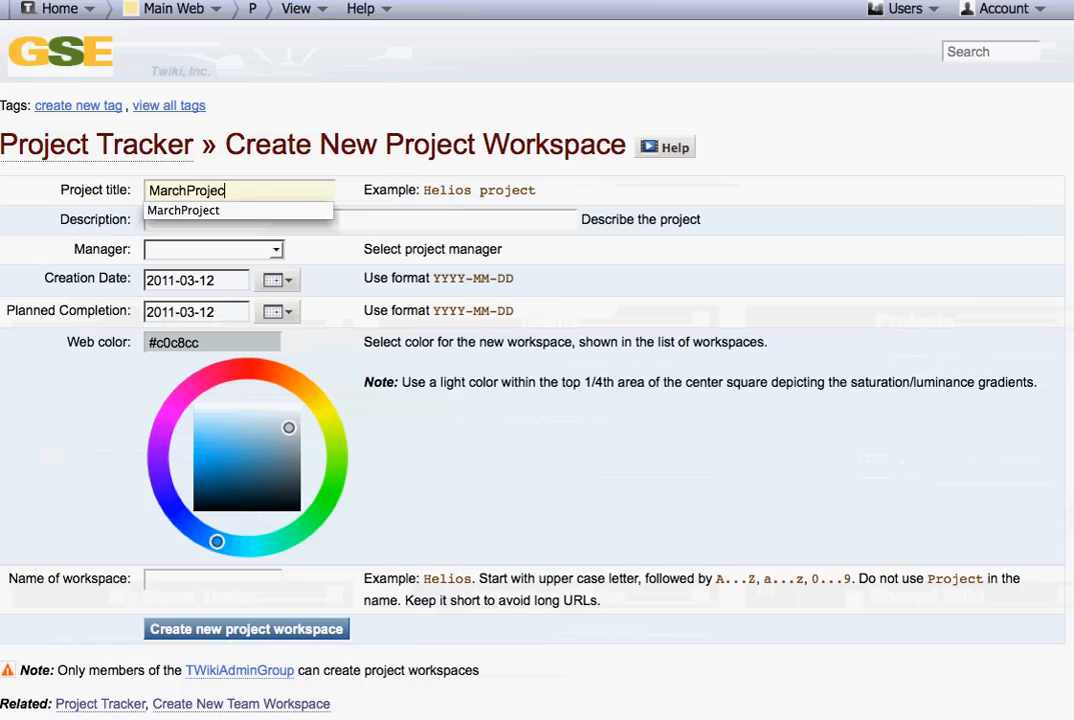
pyautogui.write('Now')
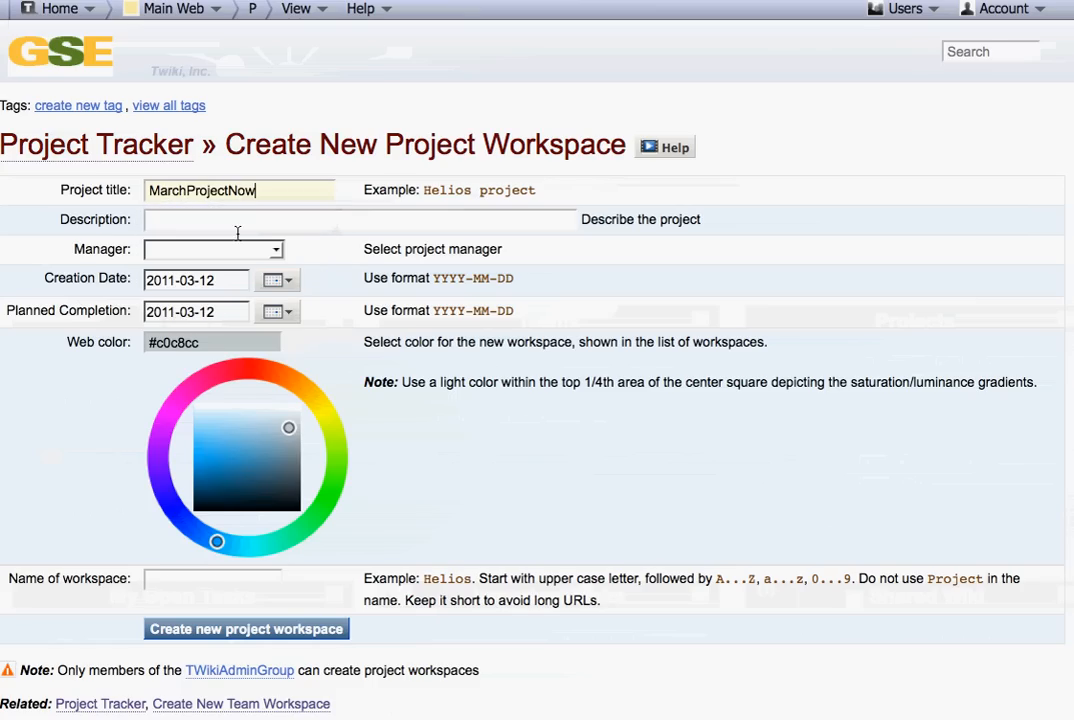
pyautogui.click(357, 219)
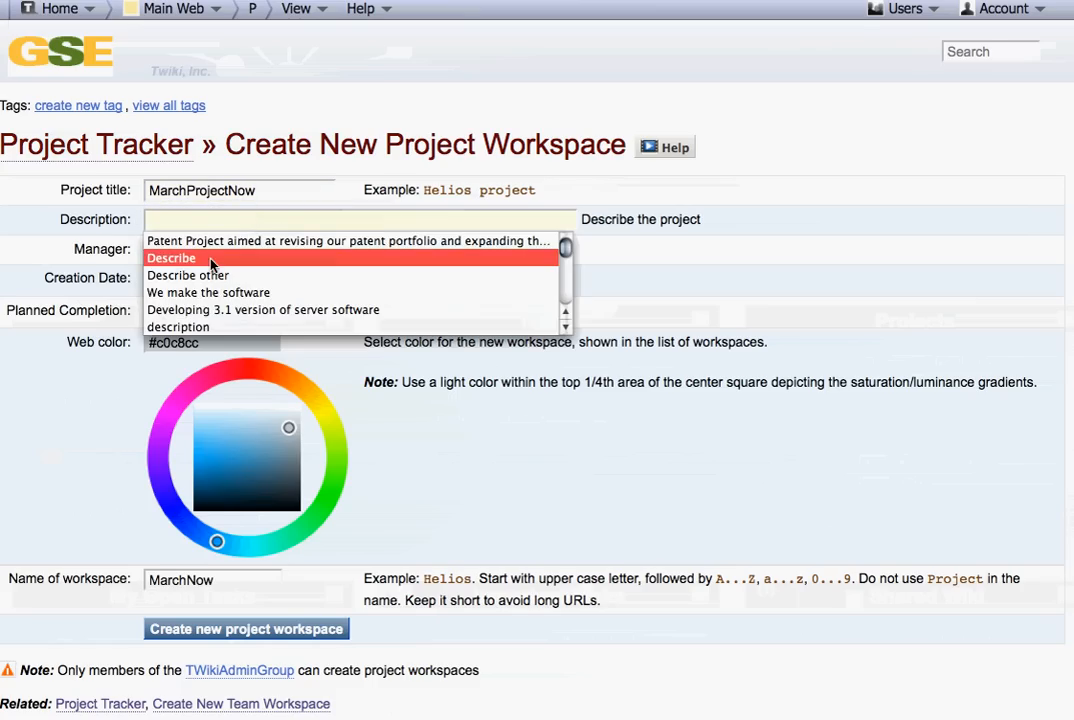
pyautogui.click(171, 258)
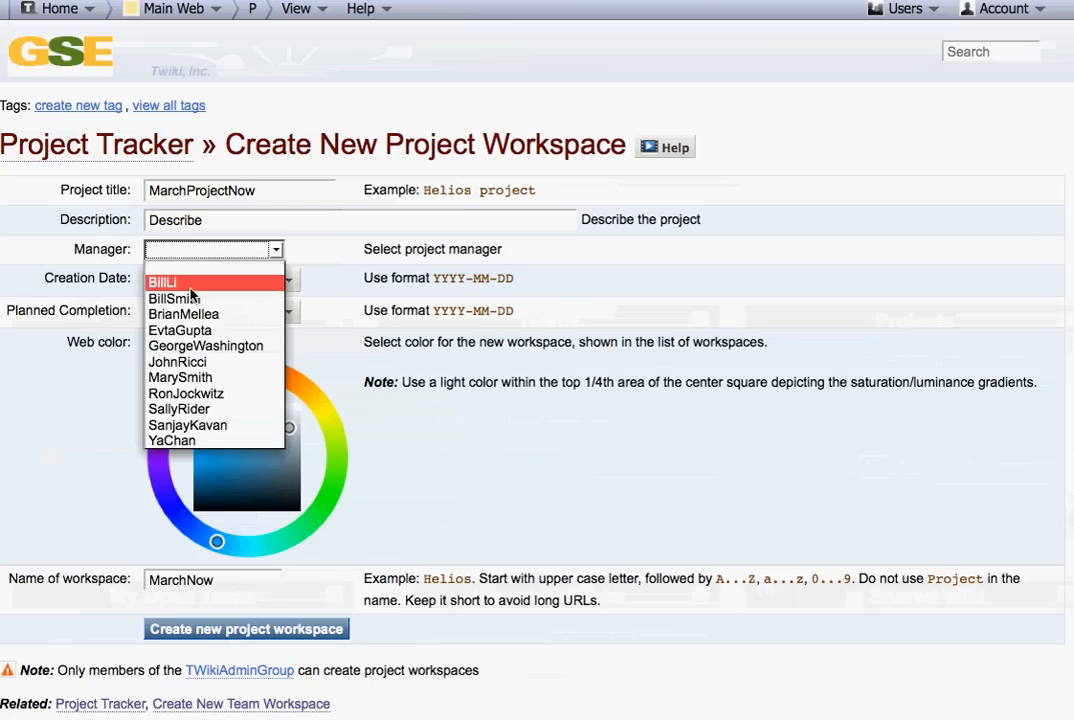
pyautogui.click(206, 345)
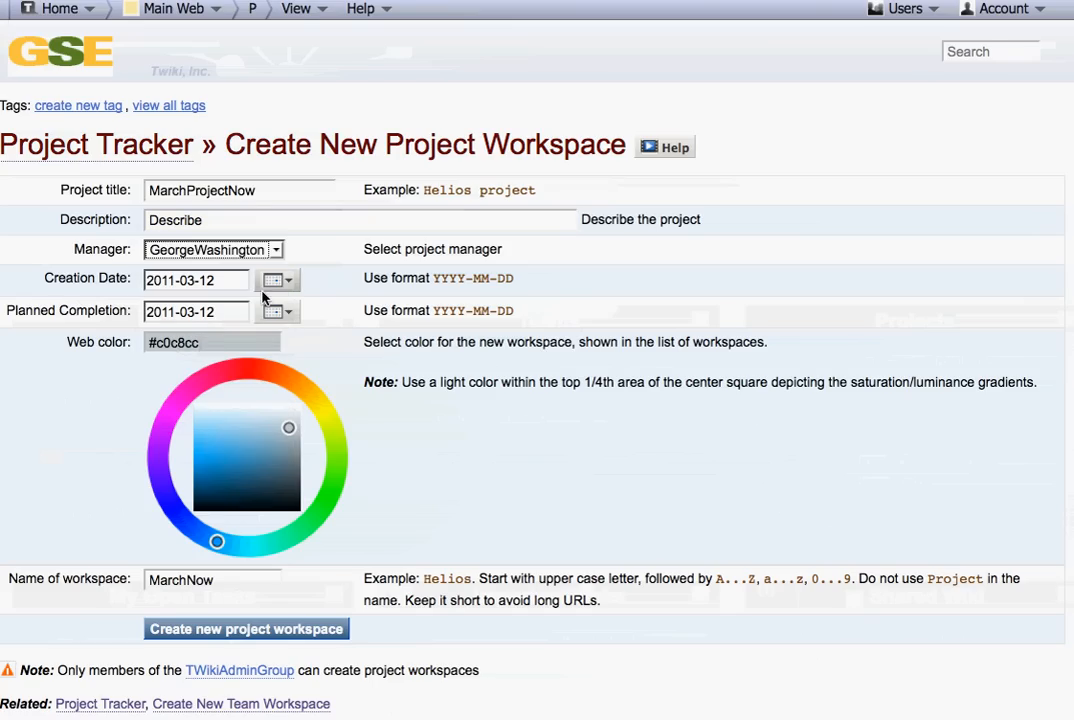
# Step: Set the planned completion date to 2011-05-02 and create the project workspace
pyautogui.click(271, 310)
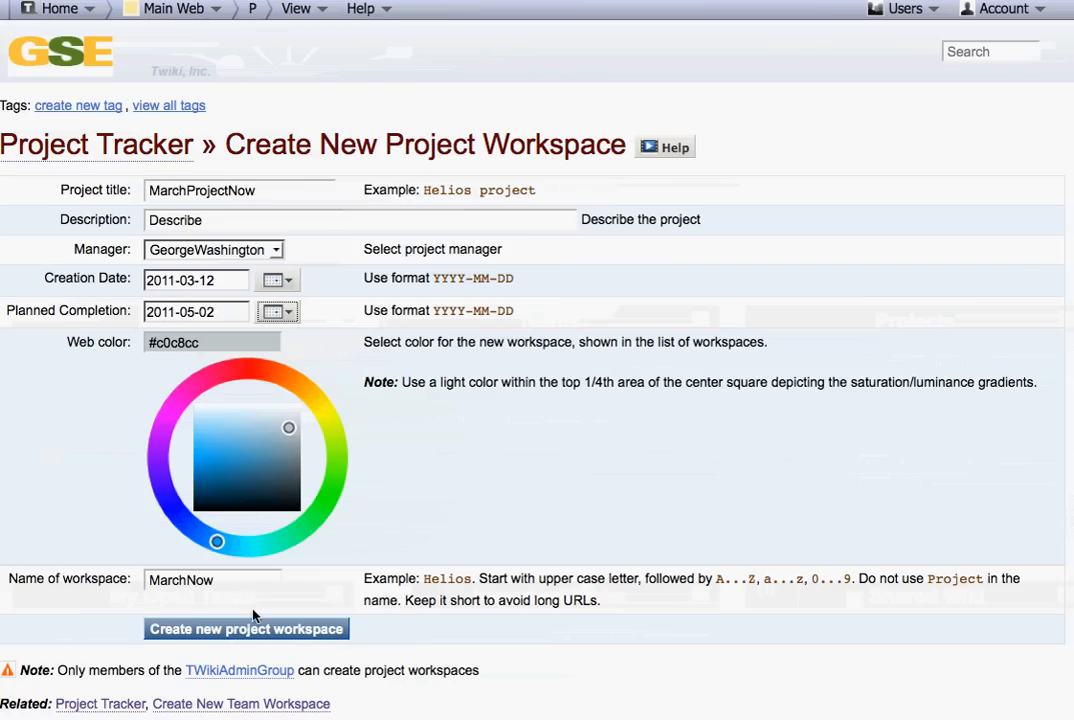
pyautogui.click(246, 629)
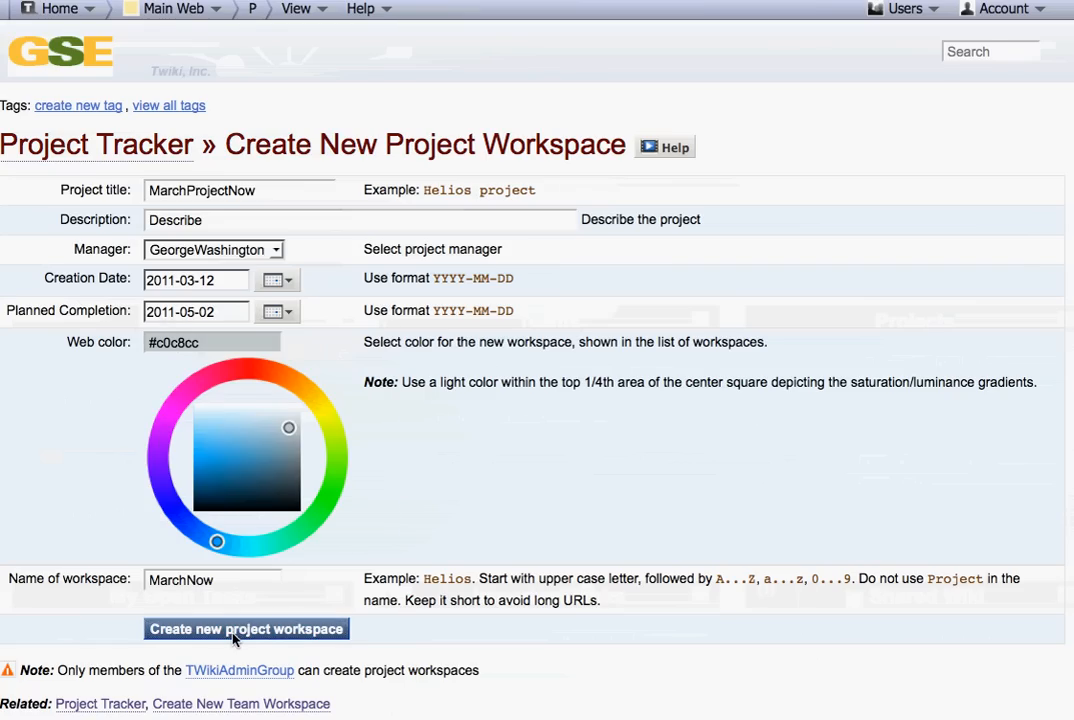
pyautogui.click(246, 629)
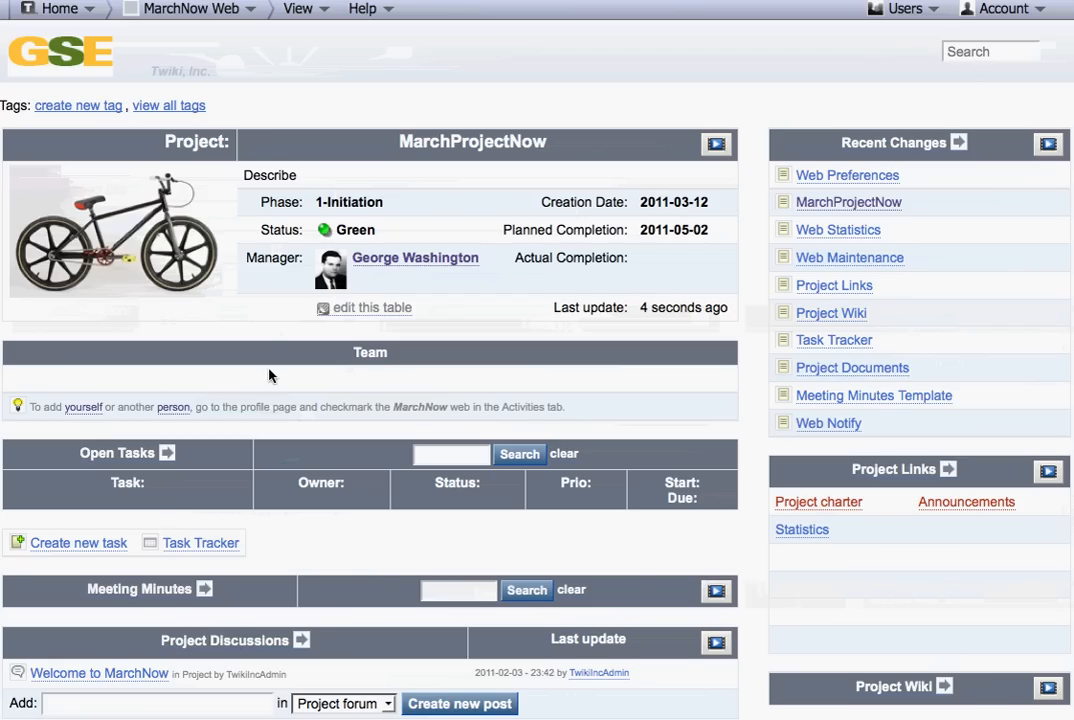
pyautogui.moveTo(118, 500)
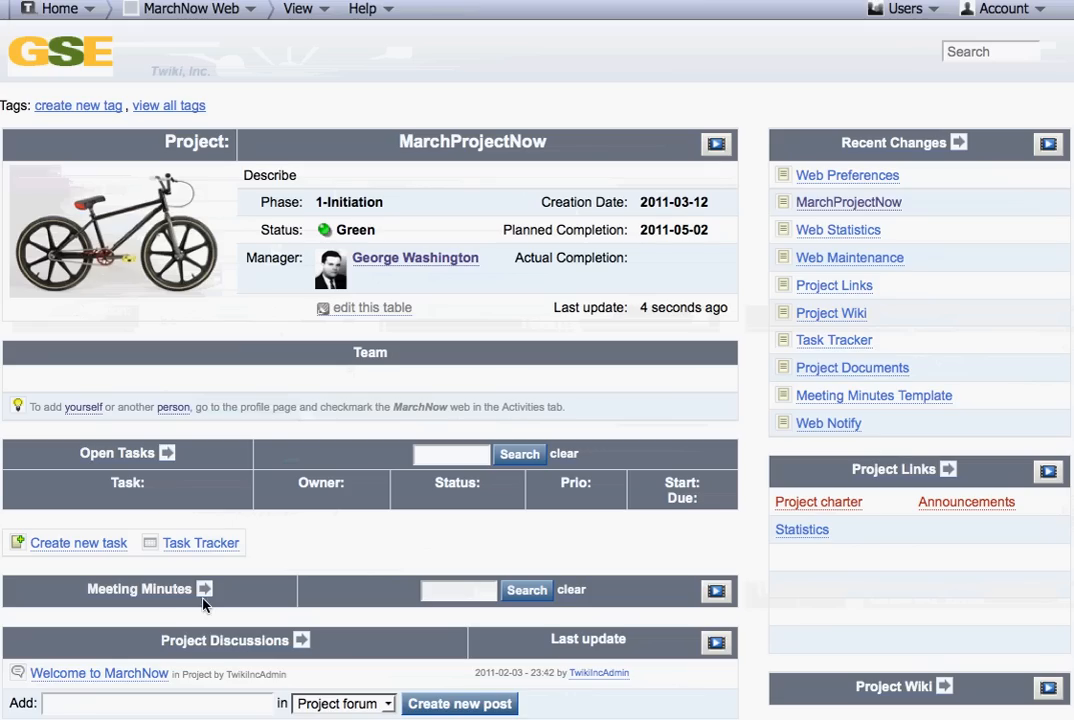
pyautogui.moveTo(133, 608)
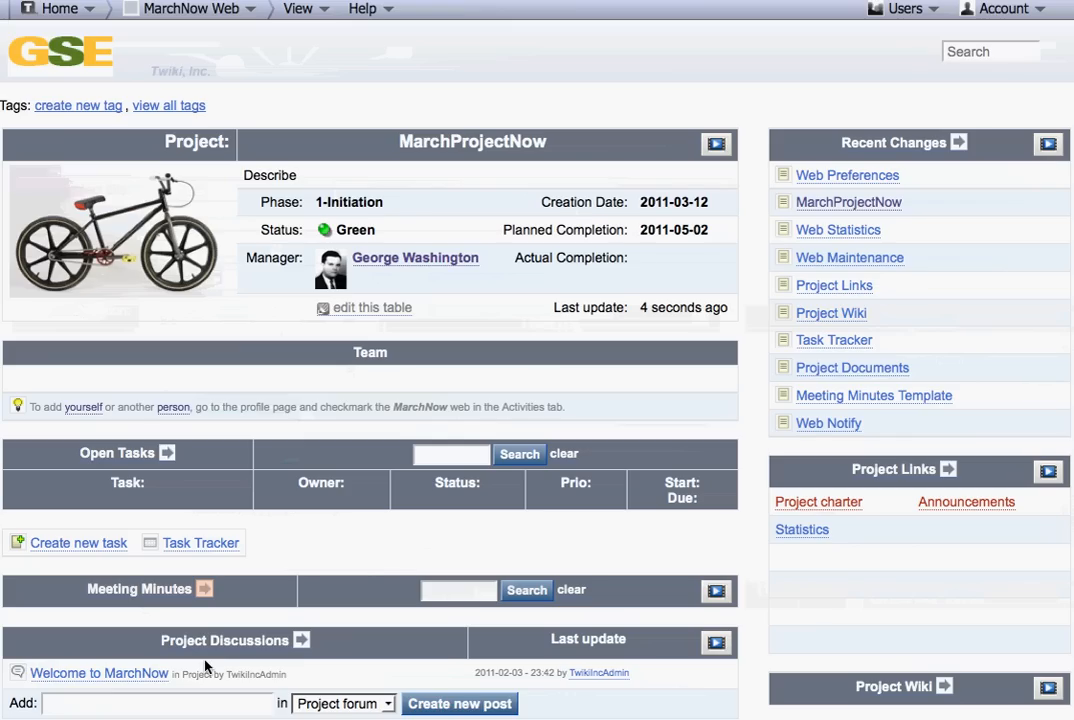
pyautogui.moveTo(772, 682)
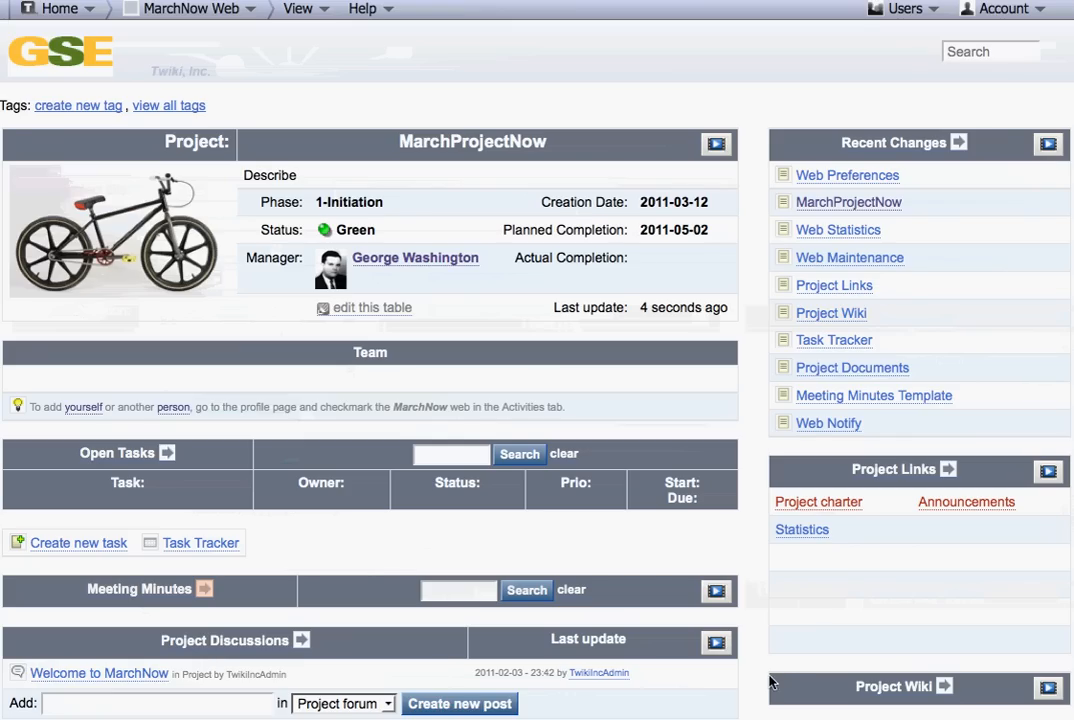
pyautogui.moveTo(810, 676)
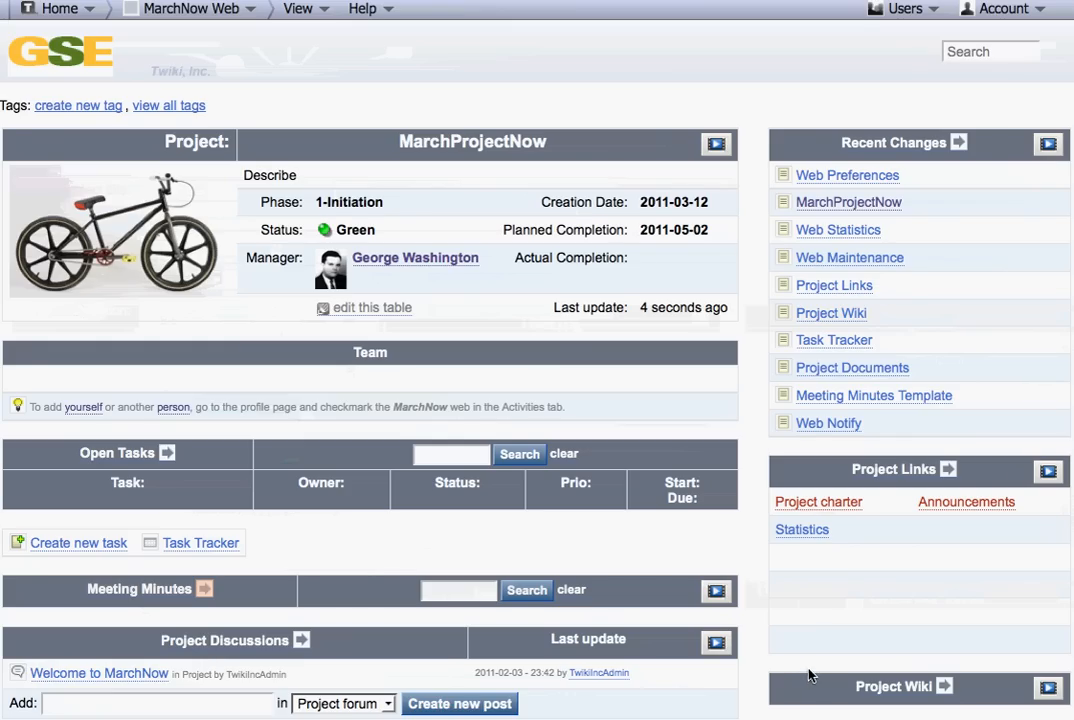
pyautogui.scroll(-3)
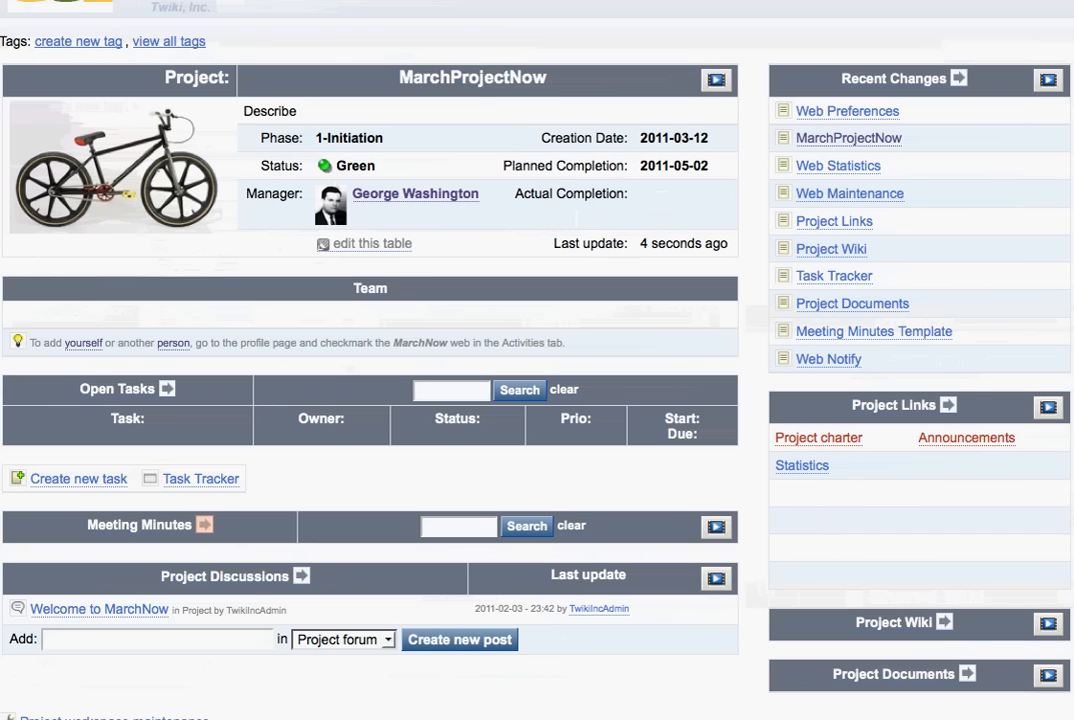
pyautogui.scroll(-3)
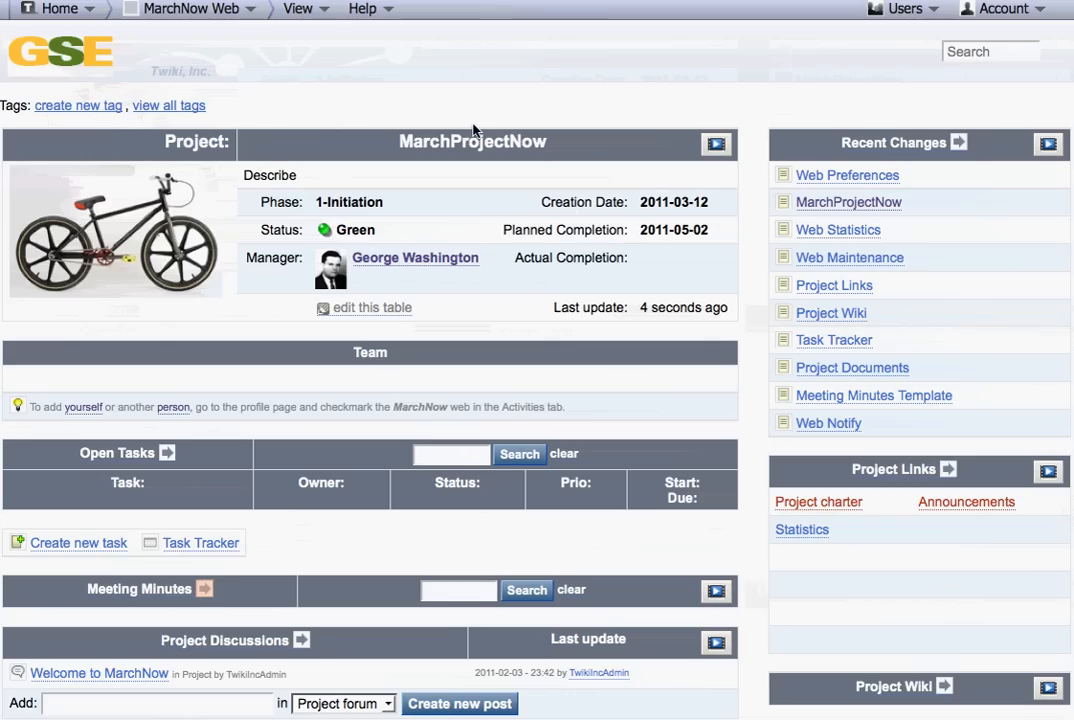
pyautogui.moveTo(349, 117)
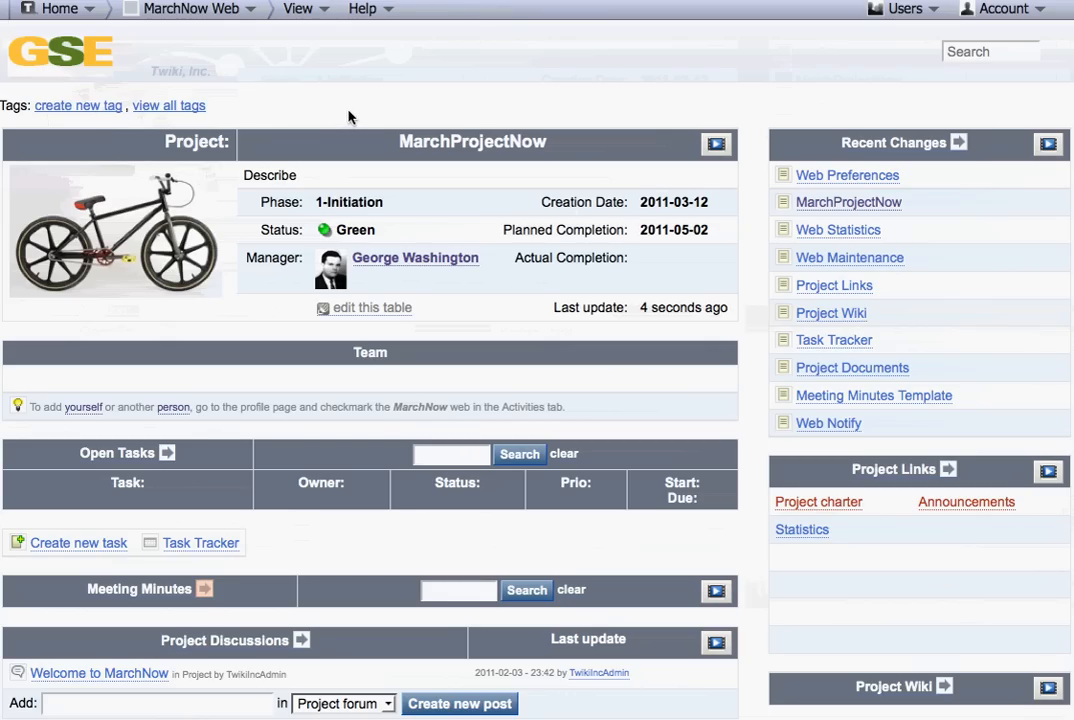